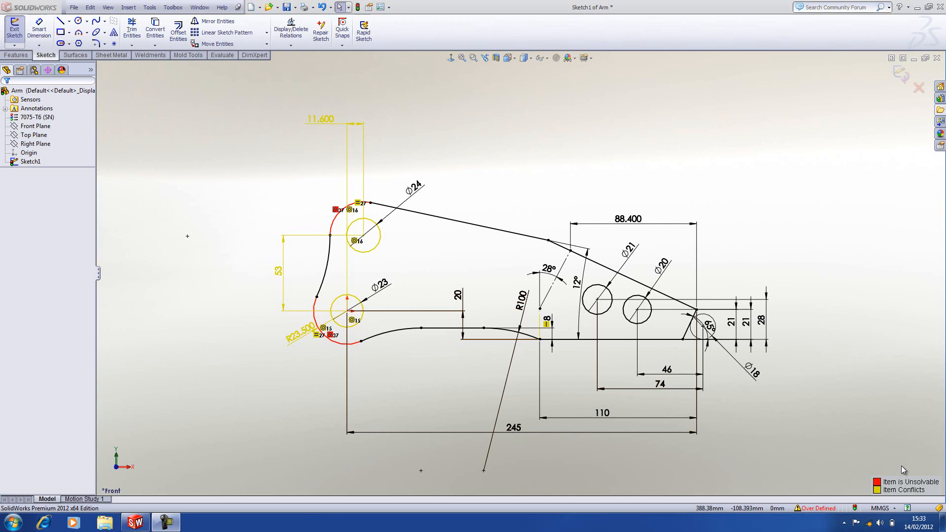
mouse_move(902, 471)
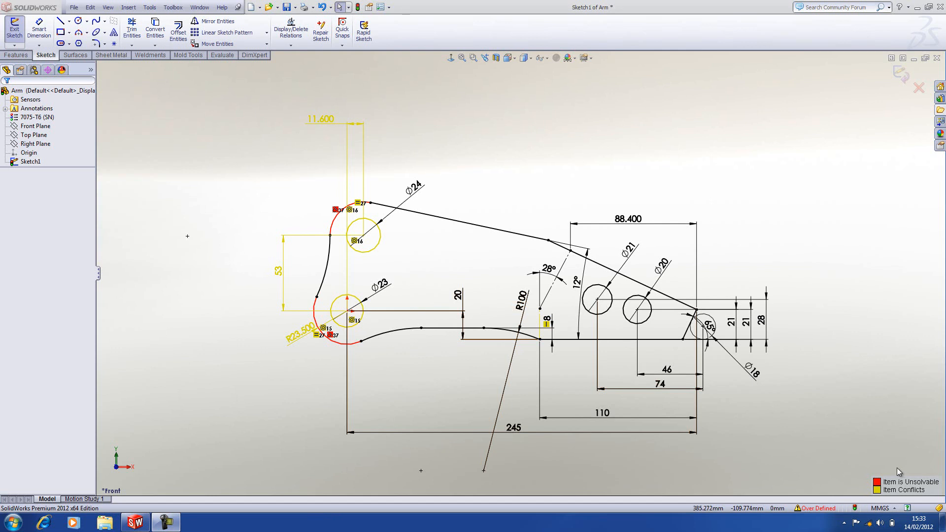
mouse_move(888, 465)
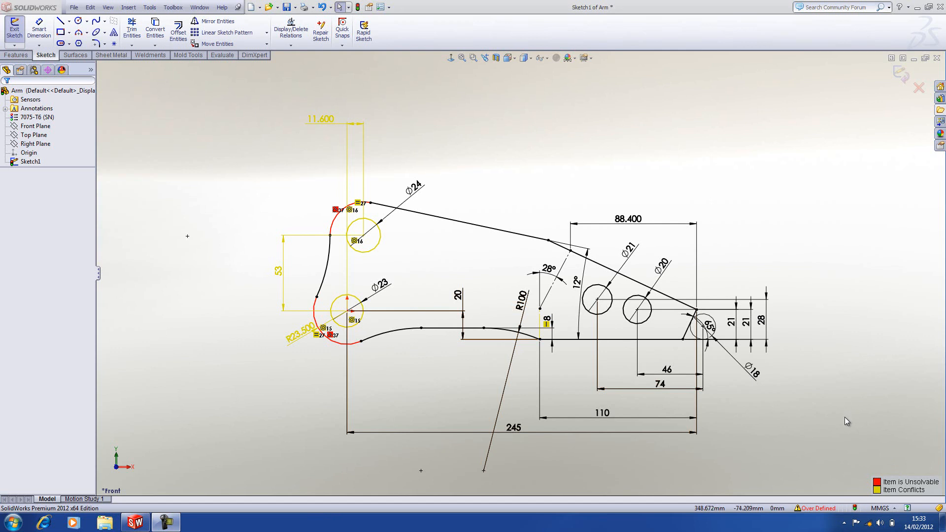
mouse_move(820, 513)
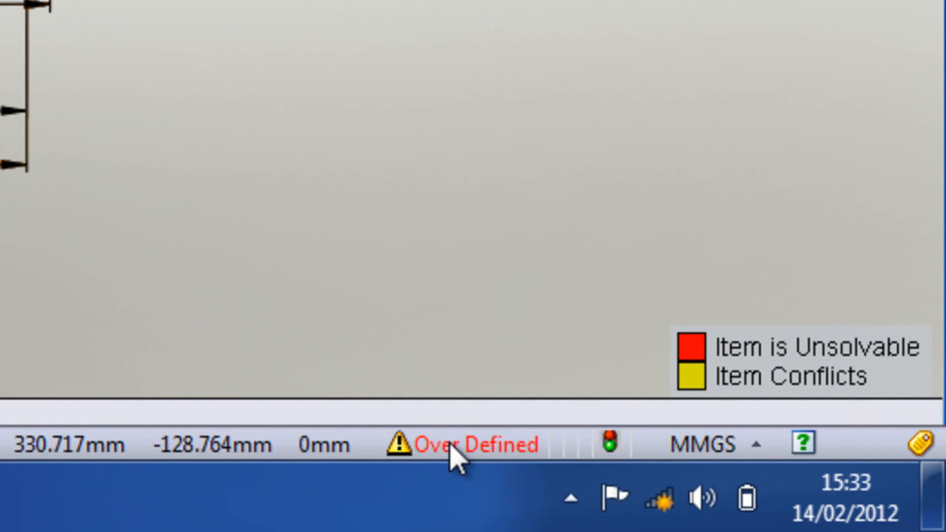
Start SketchXpert from the Over Defined status and inspect the conflicting Concentric16 relation in Manual Repair.
click(477, 445)
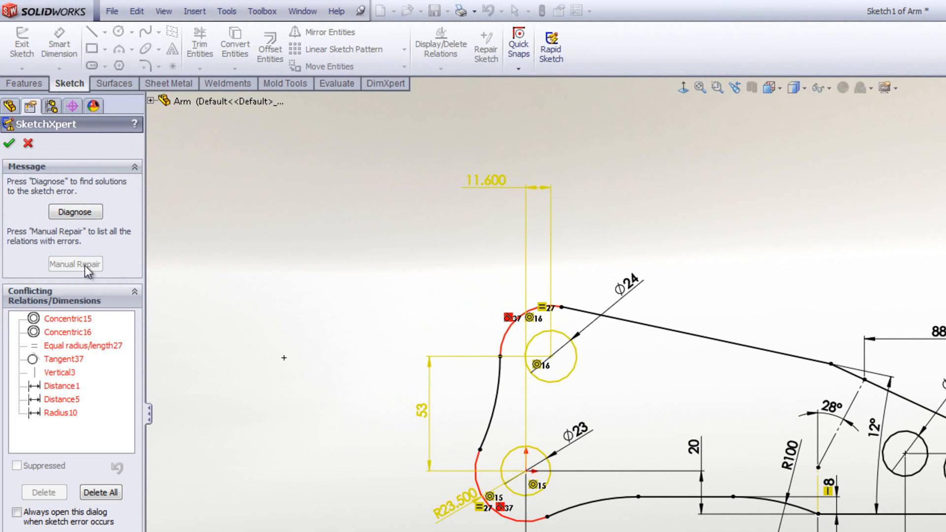
click(68, 332)
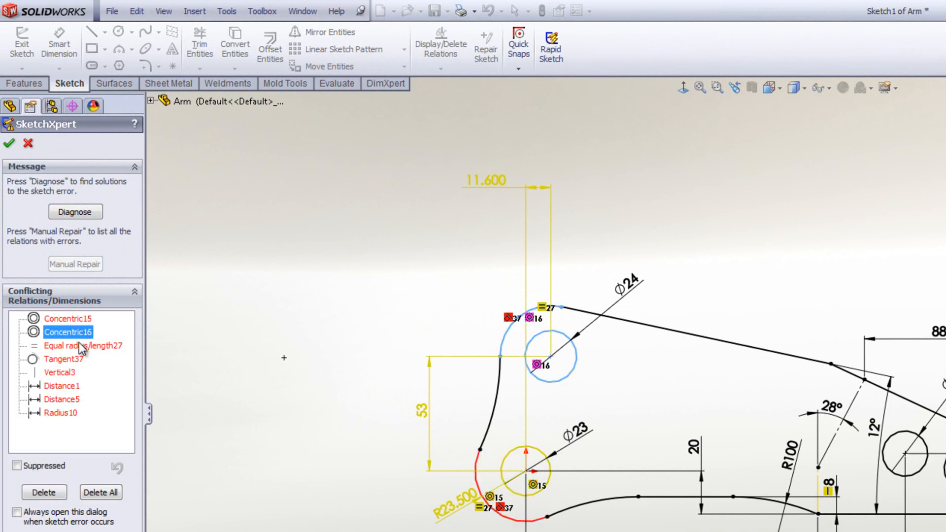
click(63, 359)
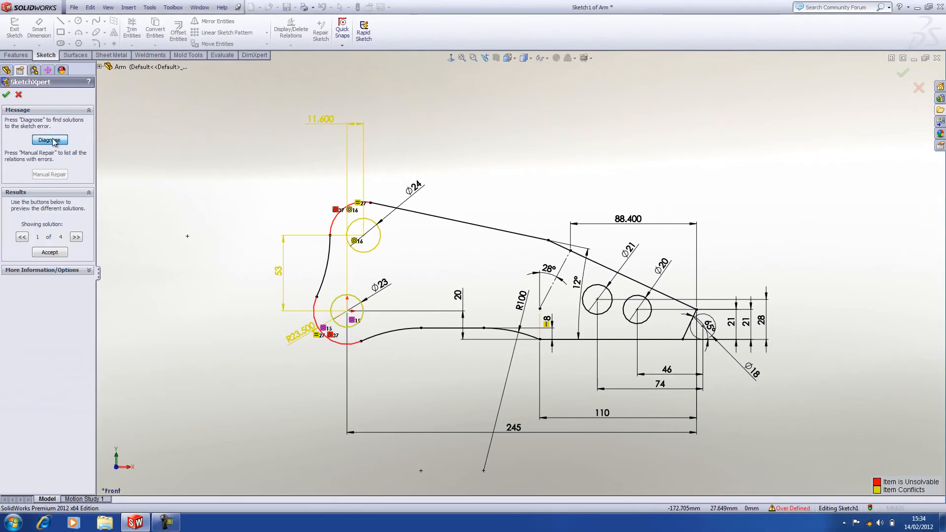
Diagnose the sketch, cycle through the suggested solutions and accept one so the arm sketch solves.
click(49, 139)
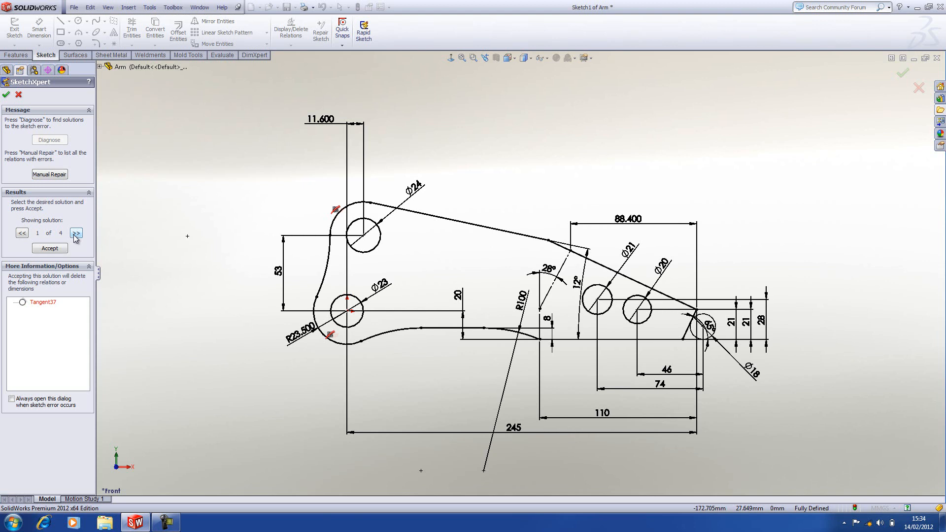
click(75, 233)
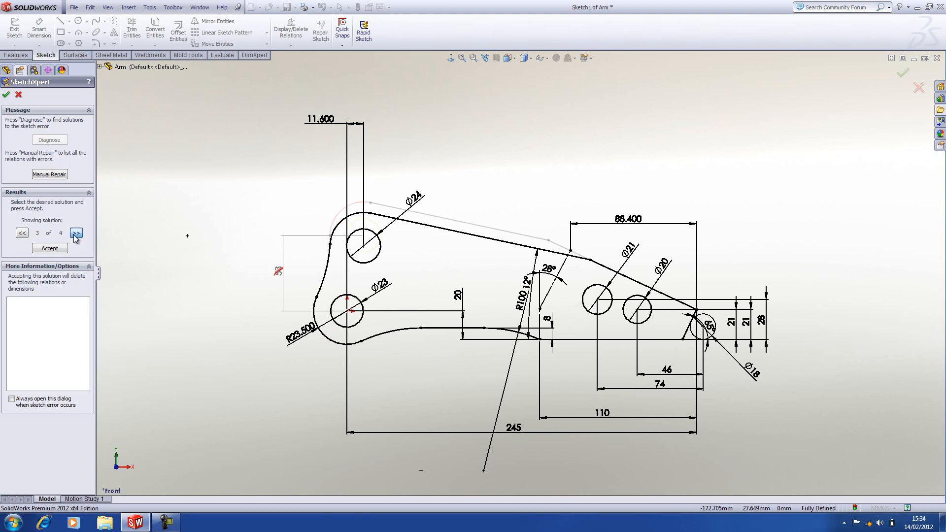
click(76, 233)
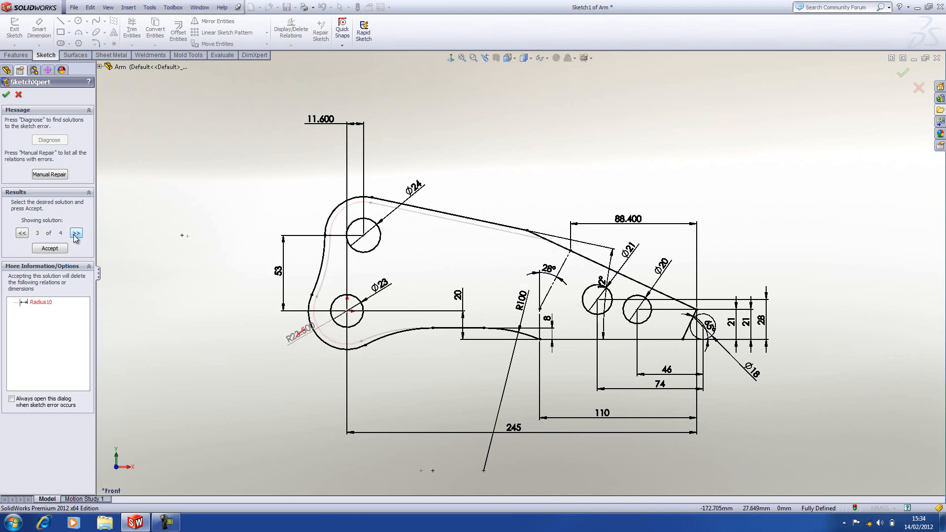
click(76, 233)
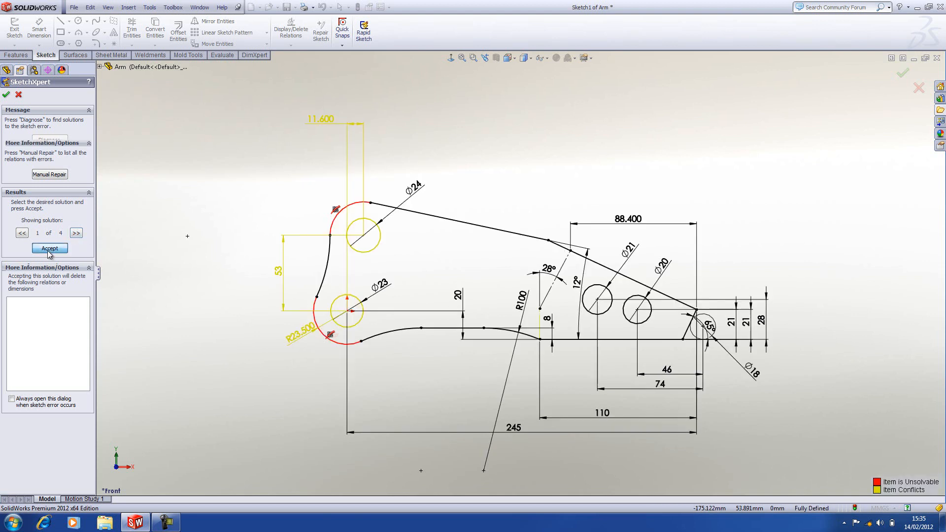
click(49, 248)
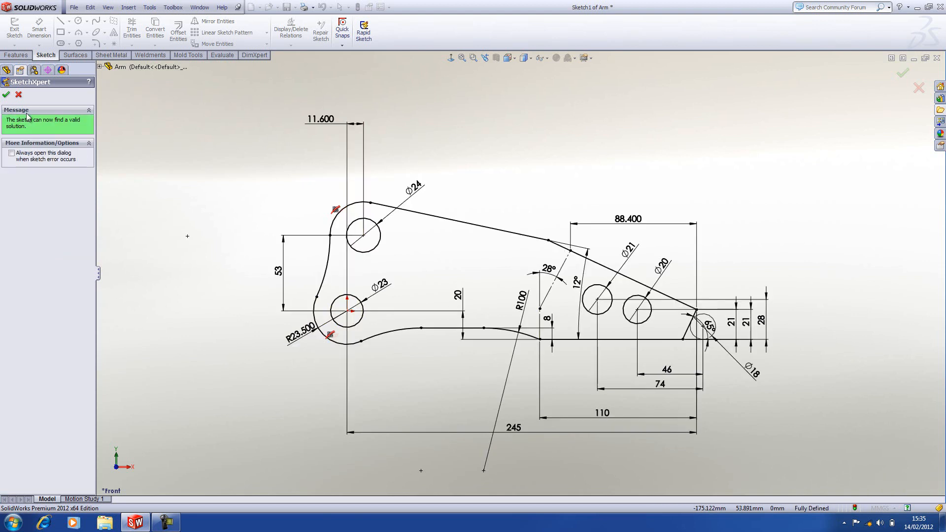